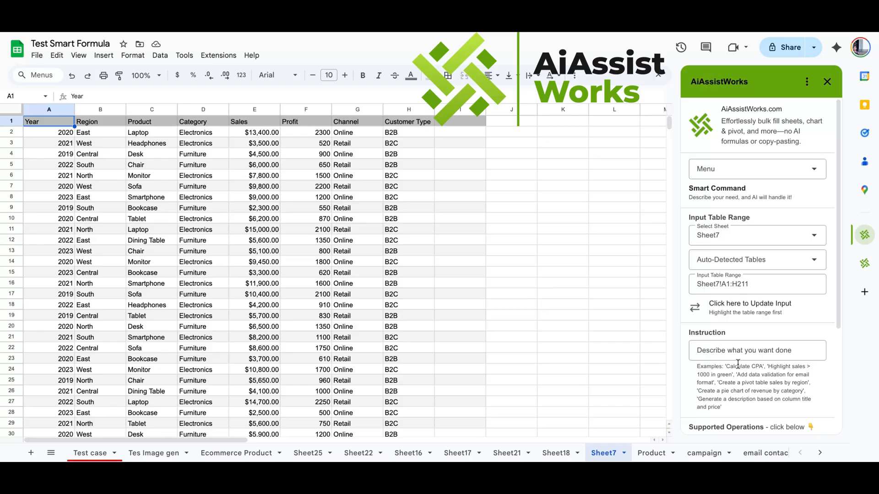
# - Enter 'make rows in red color if channel is online' in AiAssistWorks and apply it
pyautogui.click(756, 350)
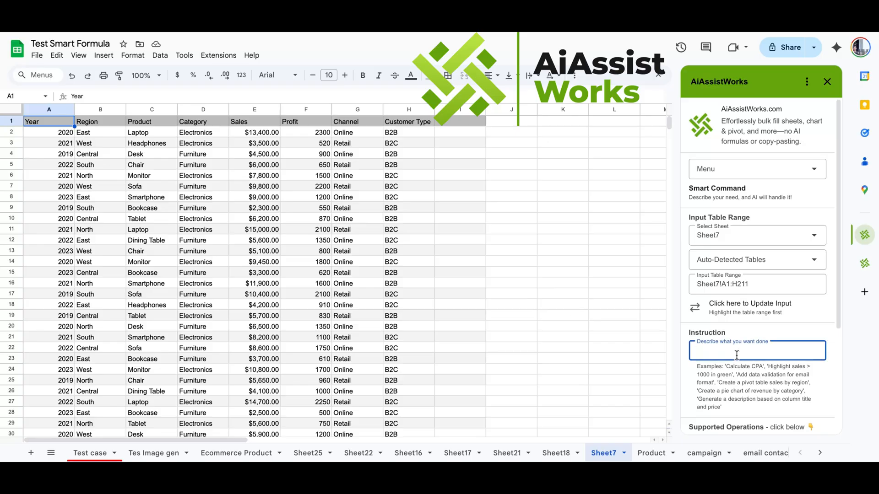
pyautogui.write('make rows in red color if channel is online')
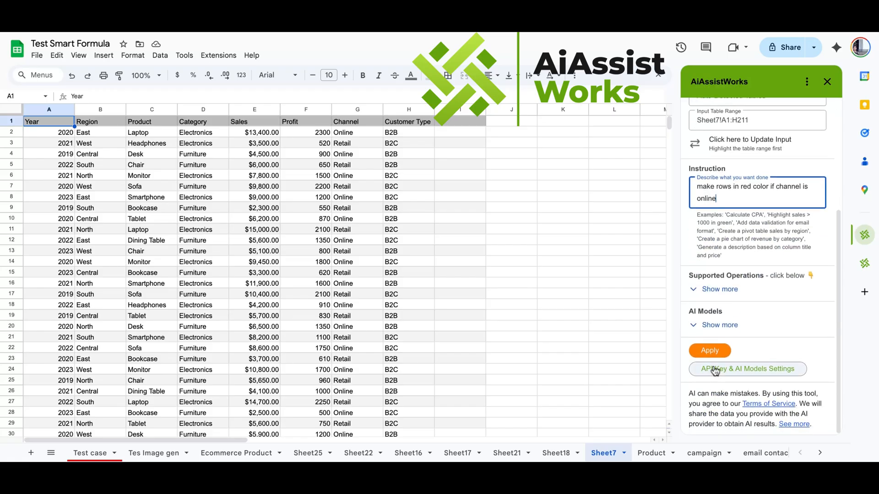
pyautogui.click(708, 351)
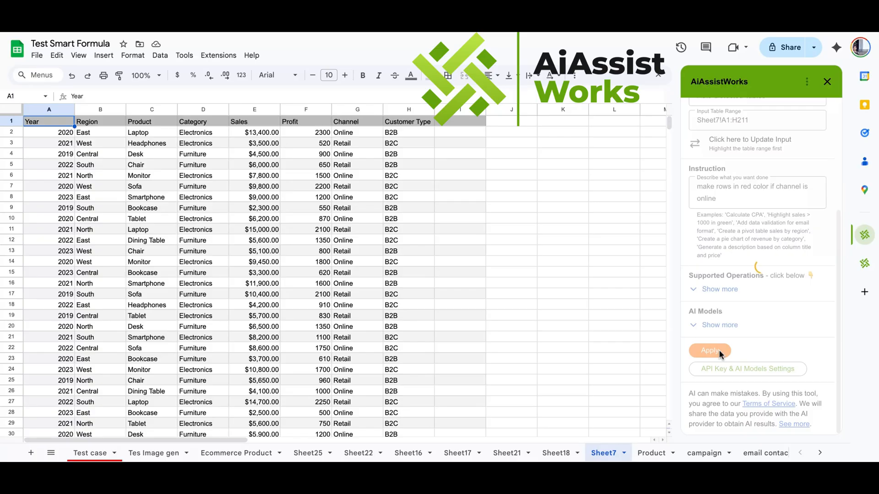
pyautogui.click(709, 350)
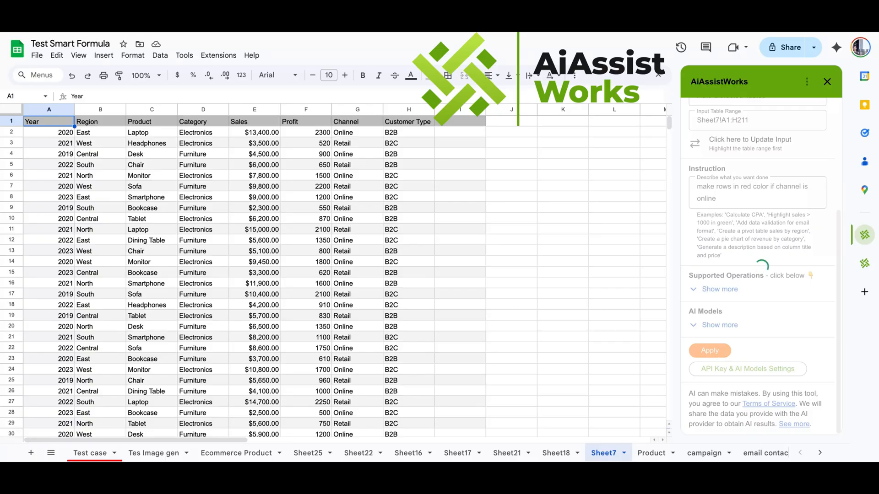
pyautogui.click(709, 350)
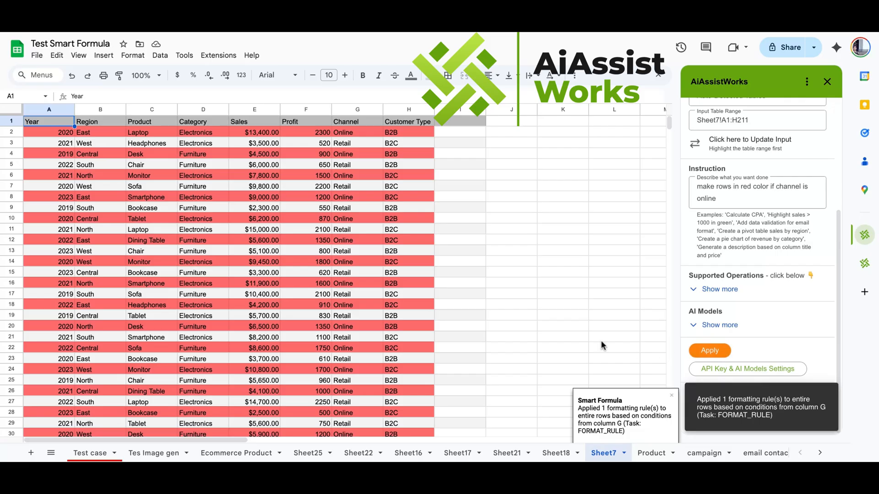
pyautogui.click(562, 229)
pyautogui.write(' font')
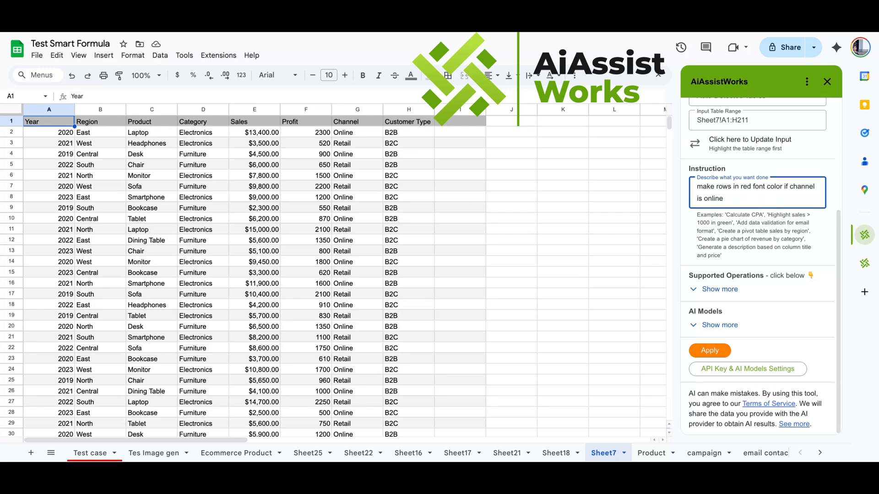
# - Apply the revised AiAssistWorks request for red font on Online rows
pyautogui.click(709, 350)
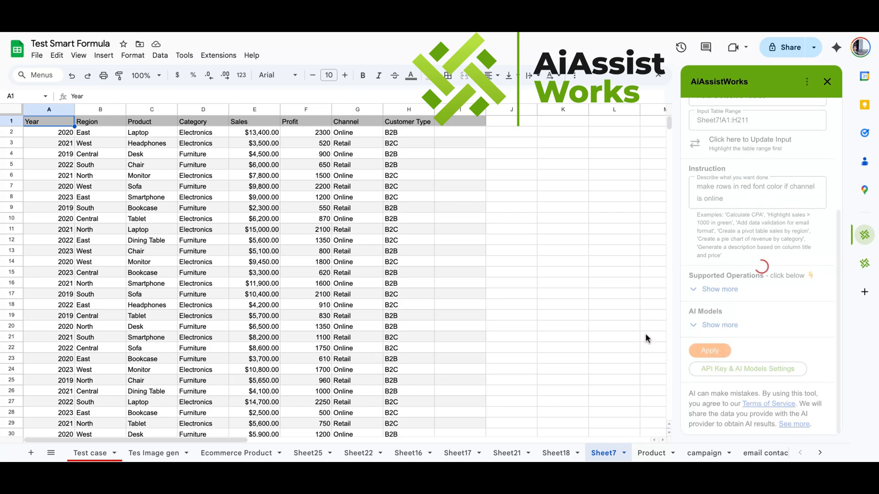
pyautogui.click(709, 350)
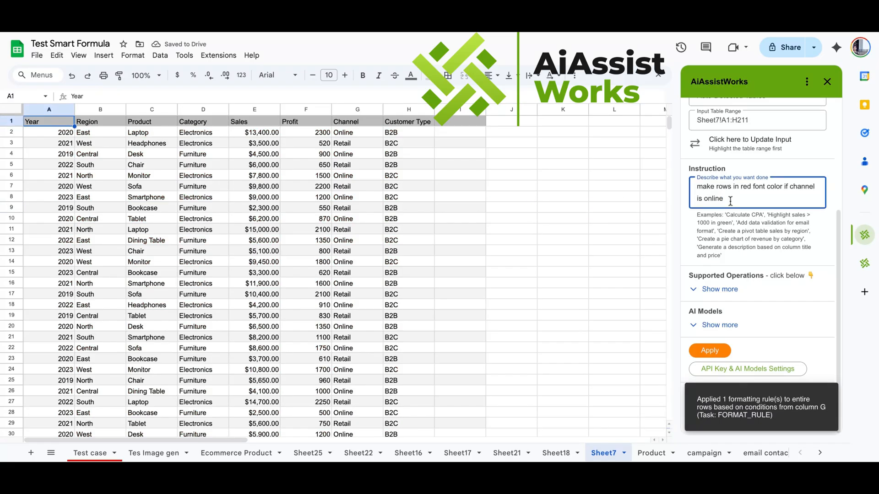
# - Extend the instruction with 'and profit greater than 1K' and apply it
pyautogui.write('and profit')
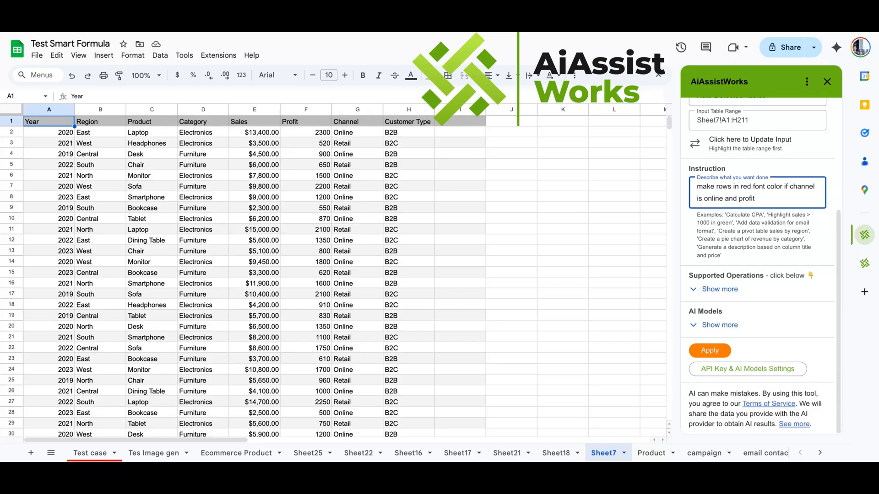
pyautogui.write('greater than 1K')
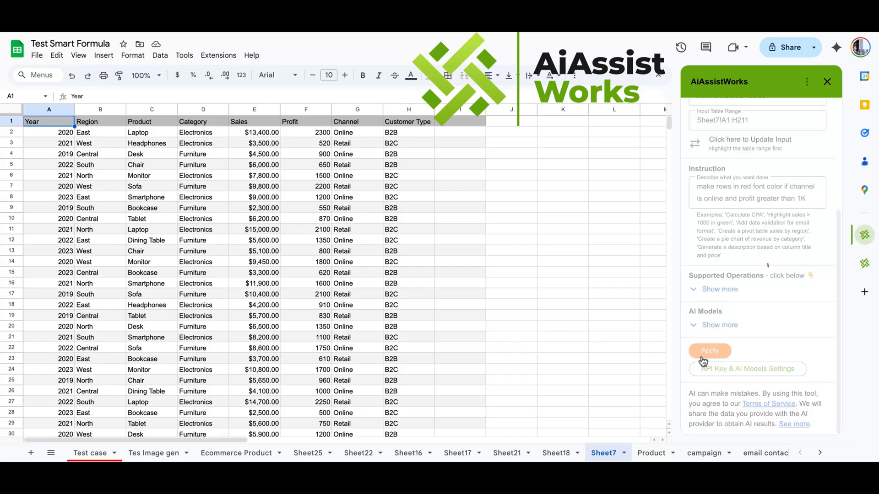
pyautogui.click(709, 350)
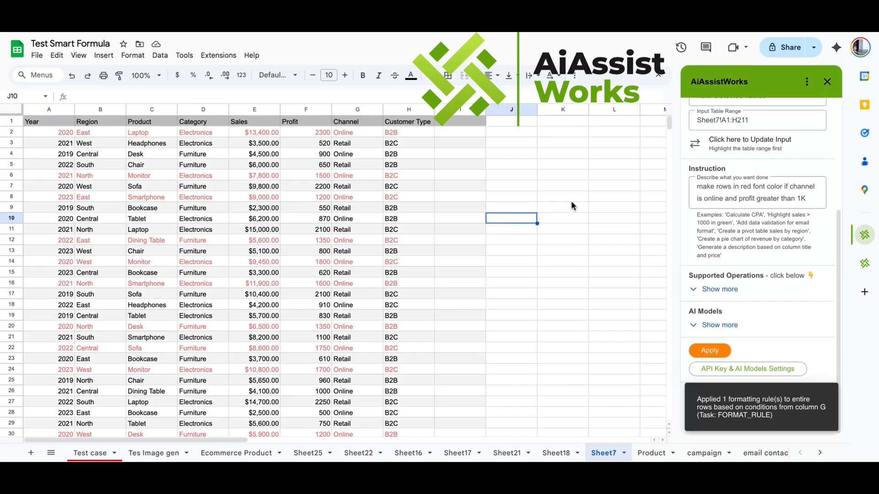
# - Check the red-font result against G2 (Online) and F2 (profit 2300)
pyautogui.click(613, 197)
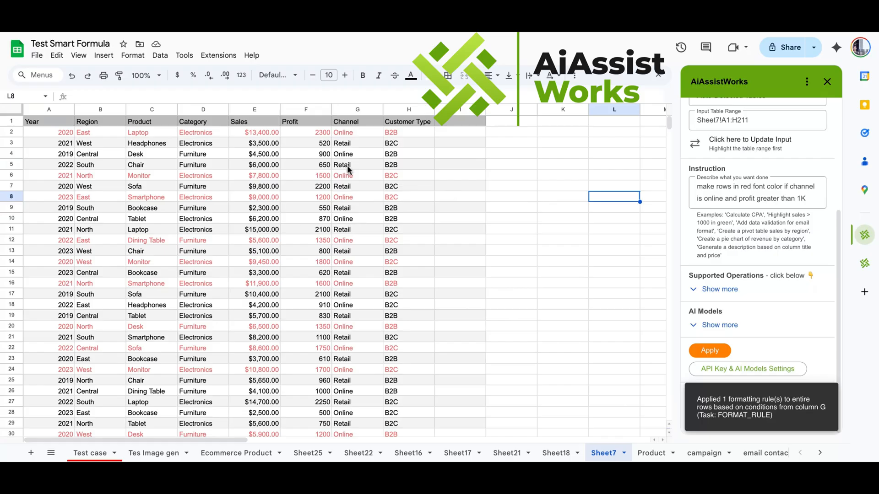
pyautogui.click(357, 132)
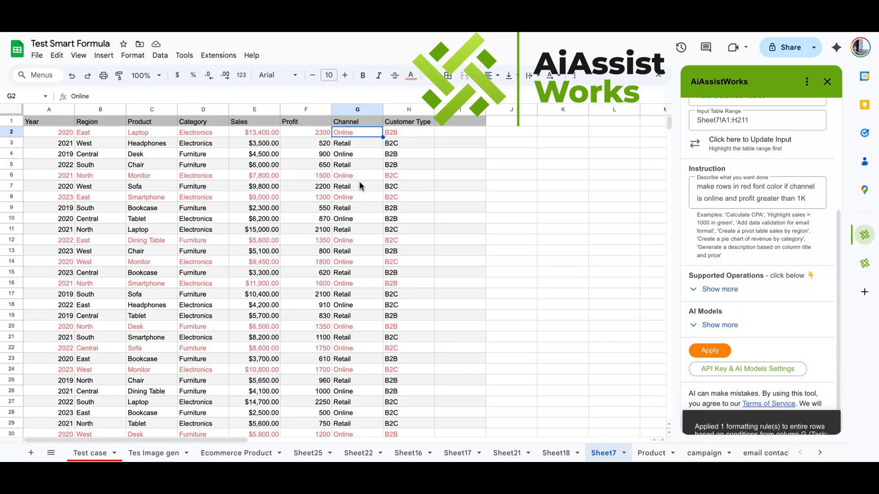
pyautogui.click(305, 132)
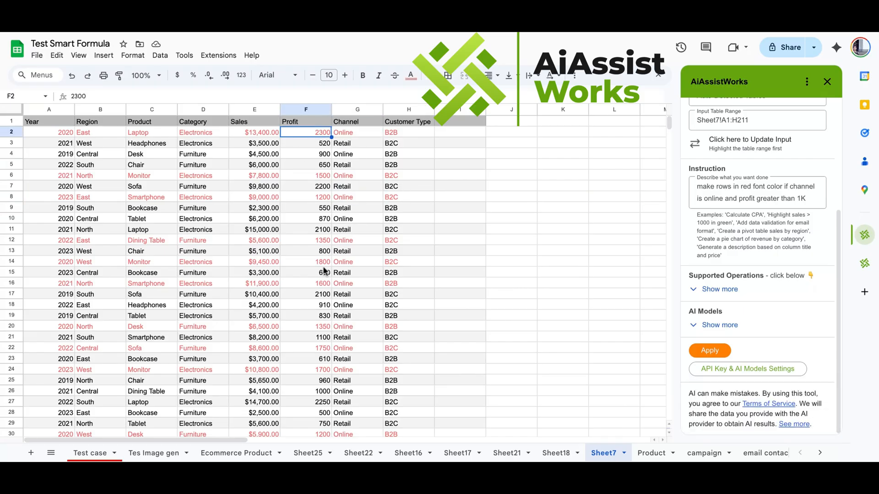
pyautogui.click(357, 369)
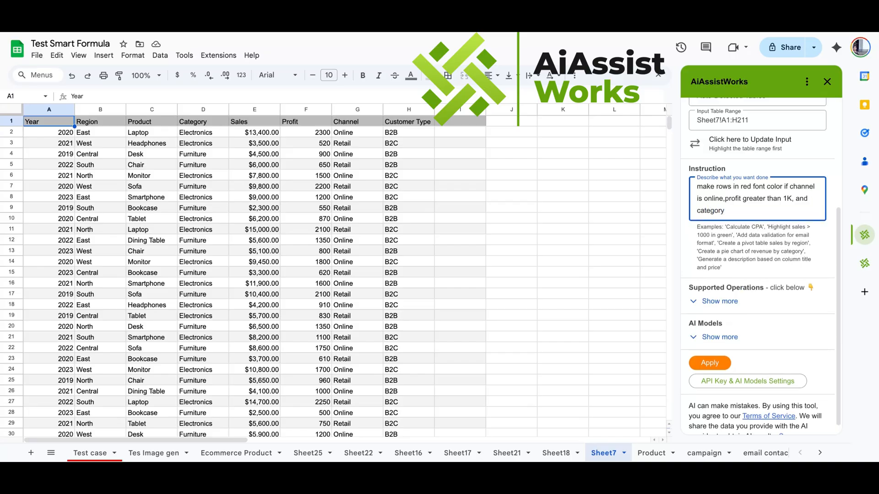
# - Add 'category is electronic' to the red-font rule, apply it, and inspect a red row
pyautogui.write('is')
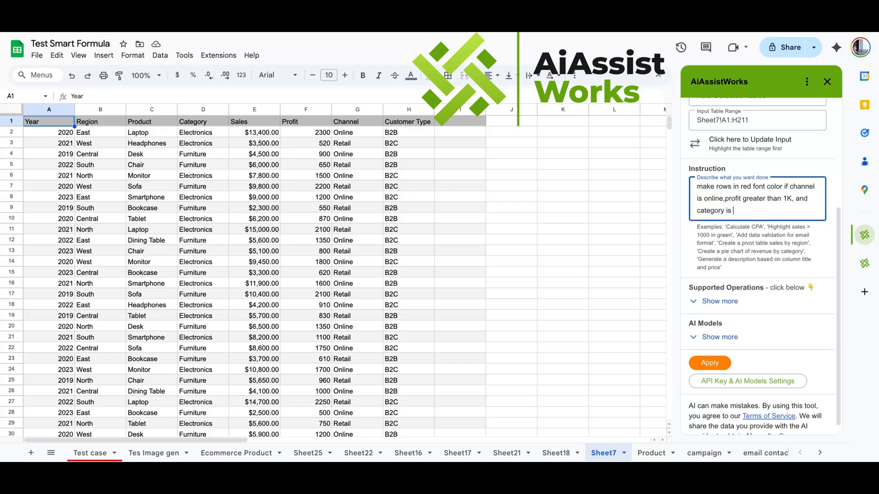
pyautogui.write('electronic')
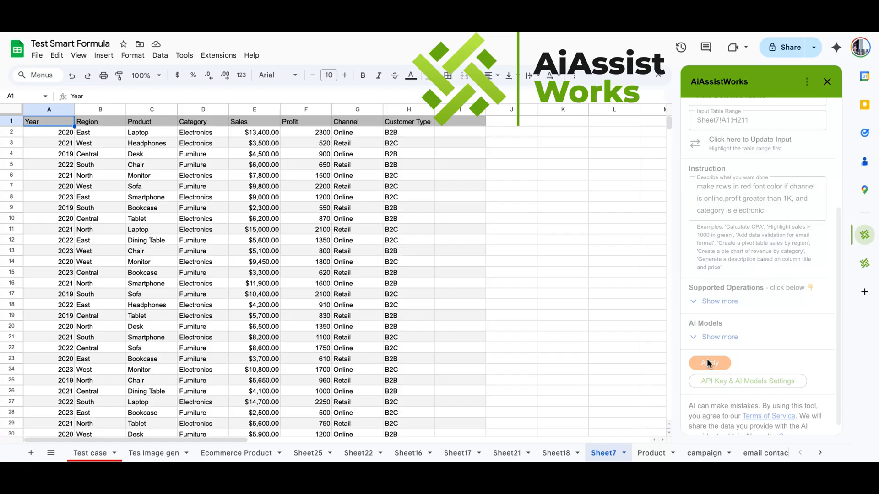
pyautogui.click(709, 362)
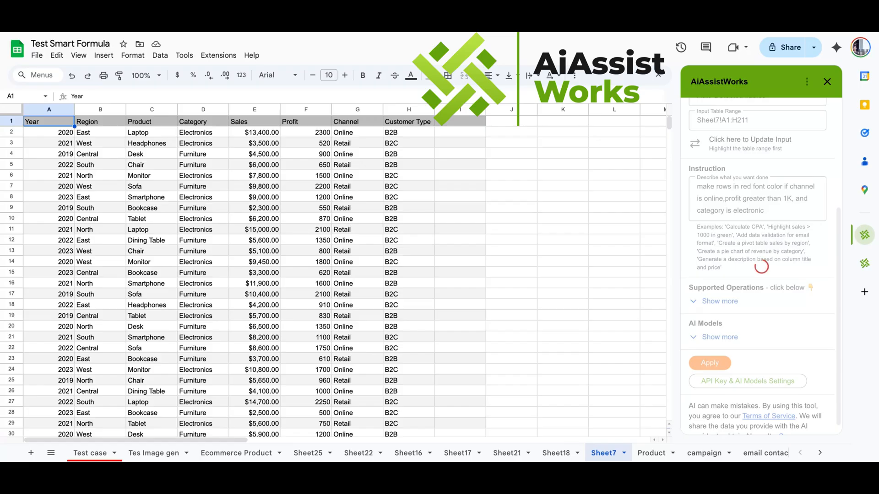
pyautogui.click(708, 363)
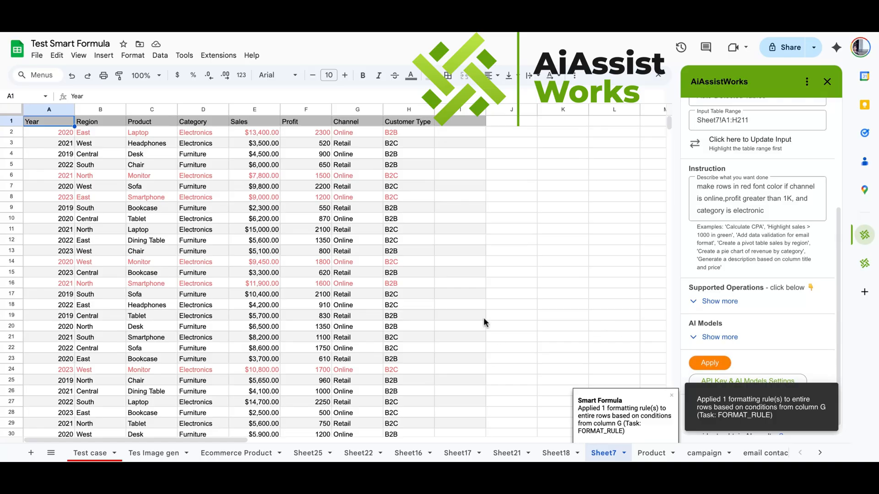
pyautogui.click(203, 262)
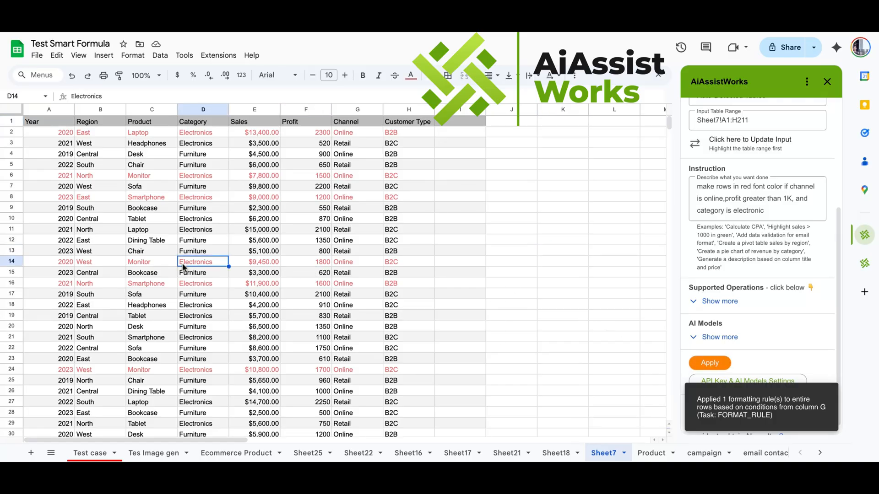
pyautogui.click(510, 164)
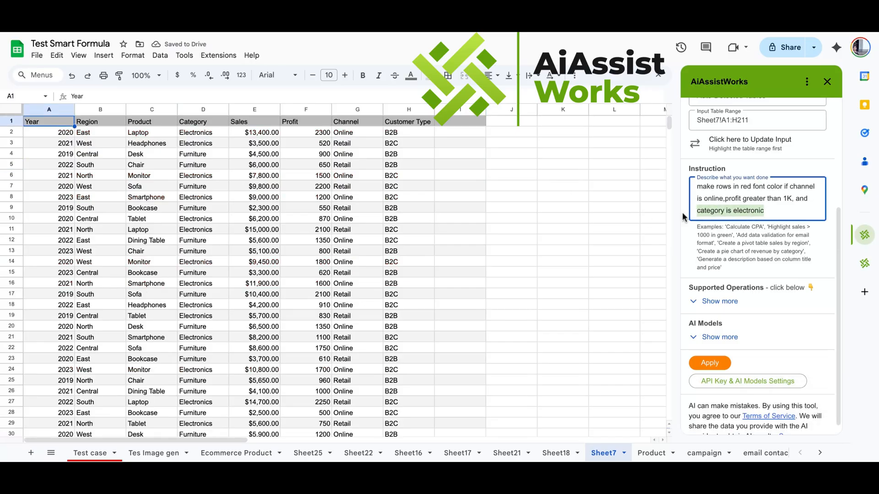
# - Reword the rule to 'region is not west and central' and apply it
pyautogui.write('region i')
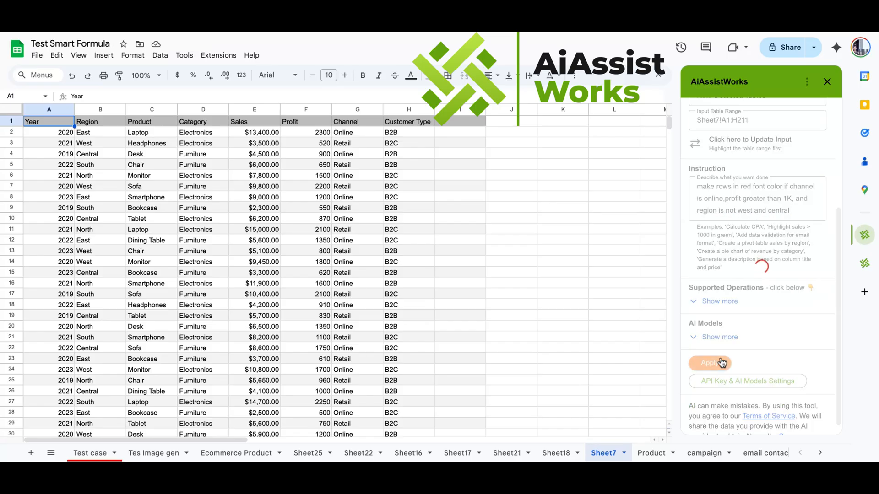
pyautogui.click(709, 363)
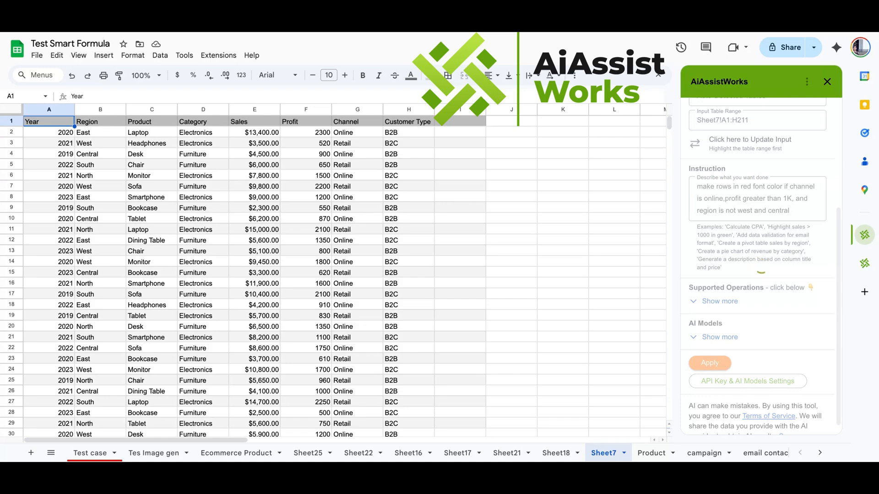
pyautogui.click(709, 362)
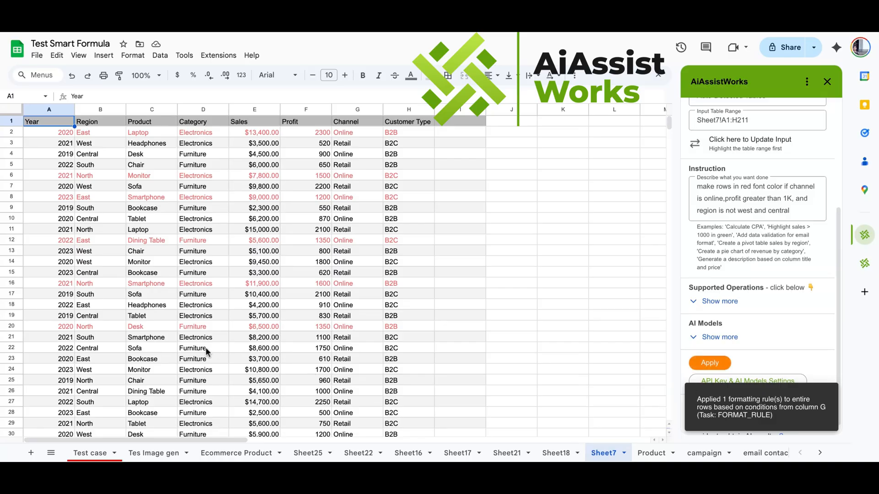
pyautogui.click(757, 198)
pyautogui.write('gol')
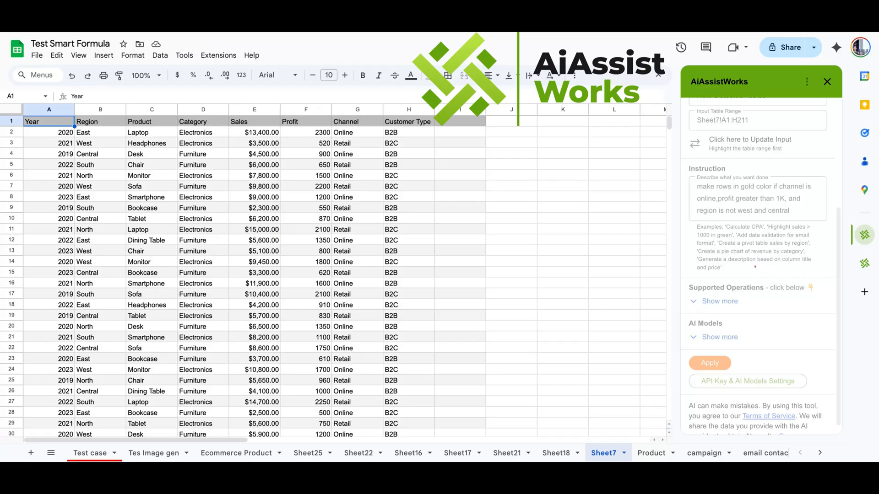
# - Remove the red-font rule from the table
pyautogui.click(709, 363)
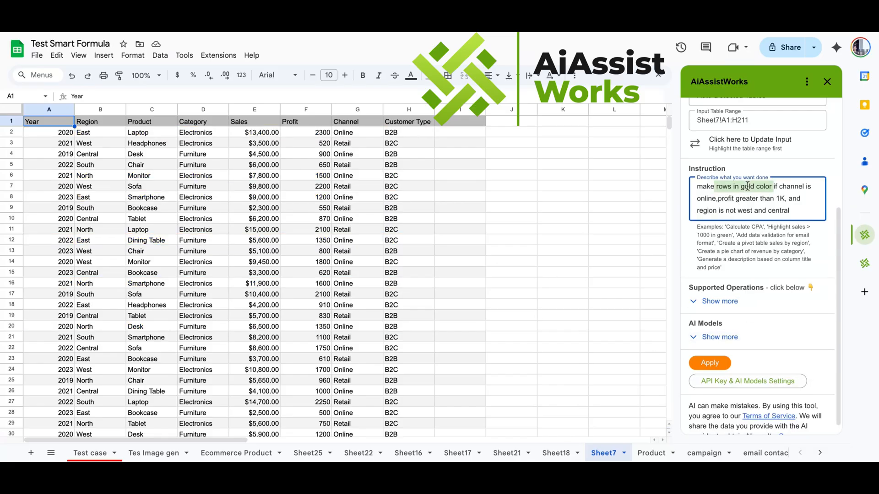
# - Apply 'make year and channel in red color. if ...' to colour those cells red
pyautogui.write('makeyear and channel in red if')
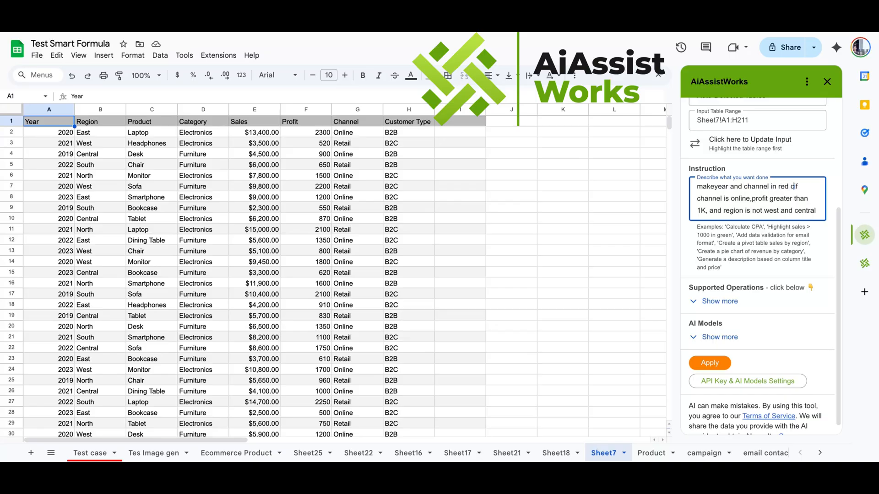
pyautogui.write('color. if')
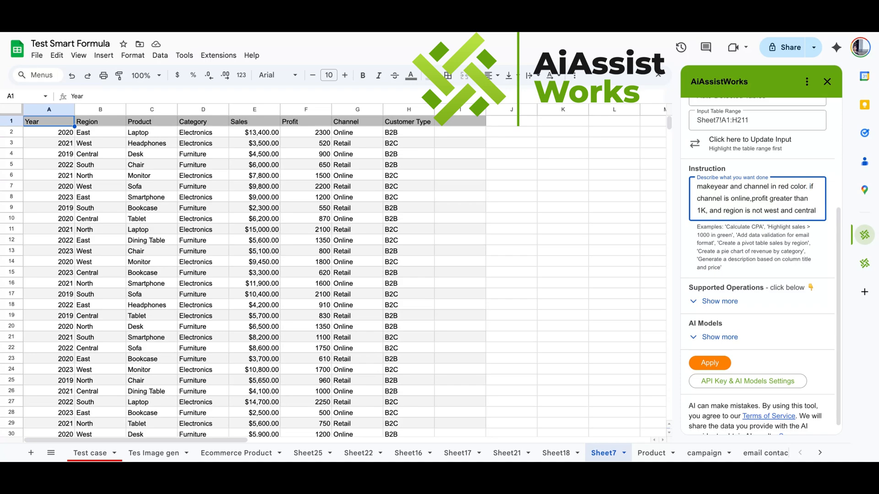
pyautogui.click(708, 362)
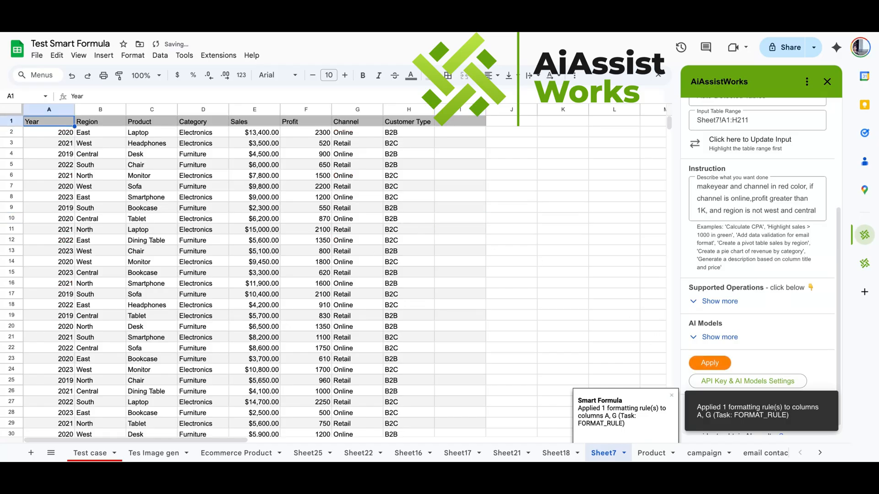
pyautogui.write('make region in')
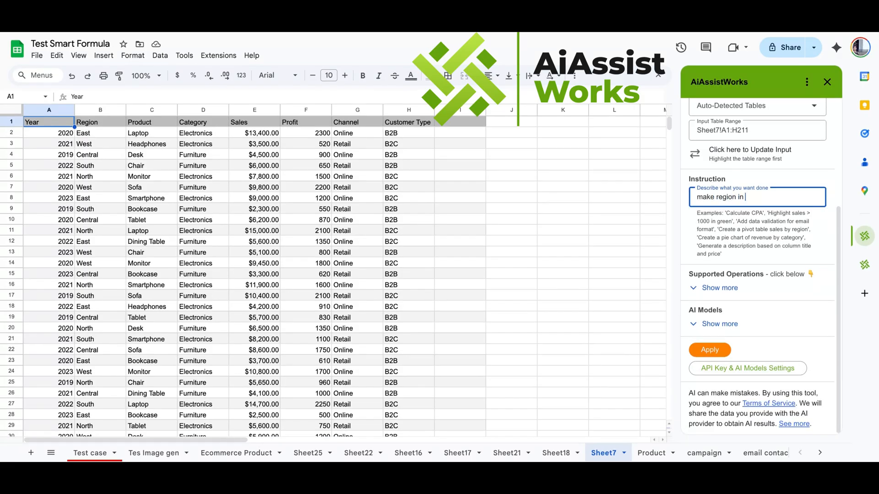
# - Apply 'make region in Uppercase' to capitalise all 210 Region values
pyautogui.write('Uppercase')
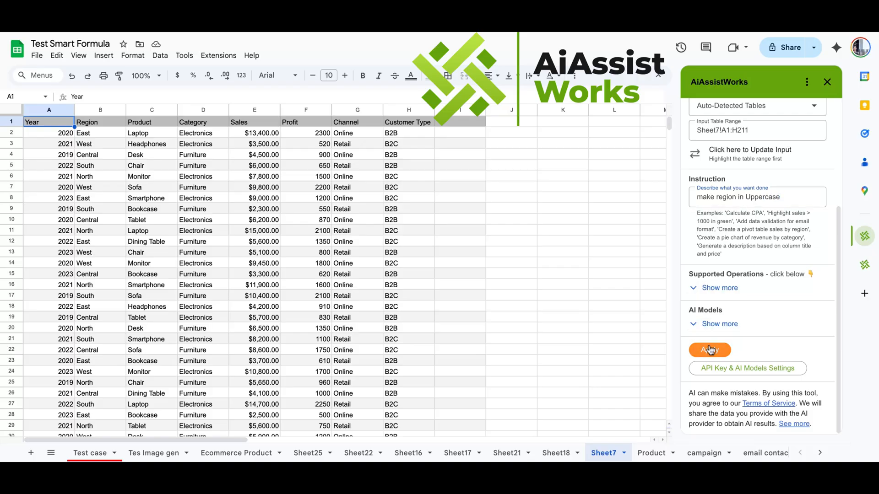
pyautogui.click(709, 350)
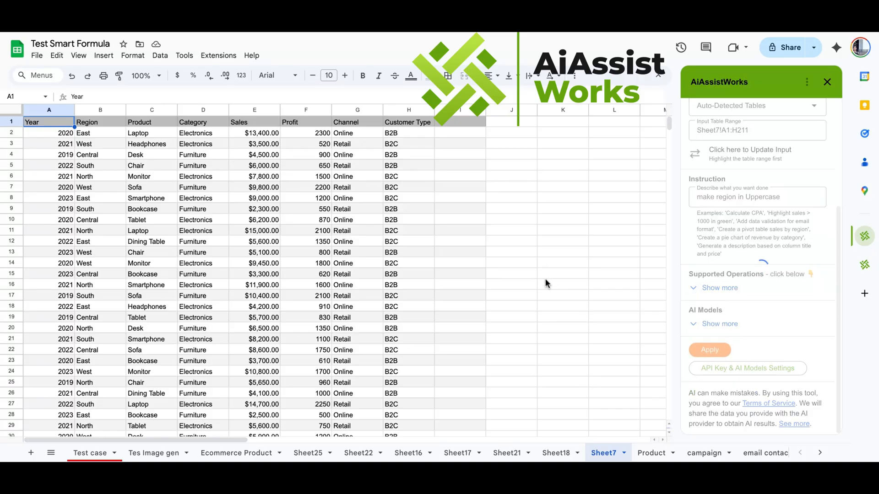
pyautogui.click(709, 350)
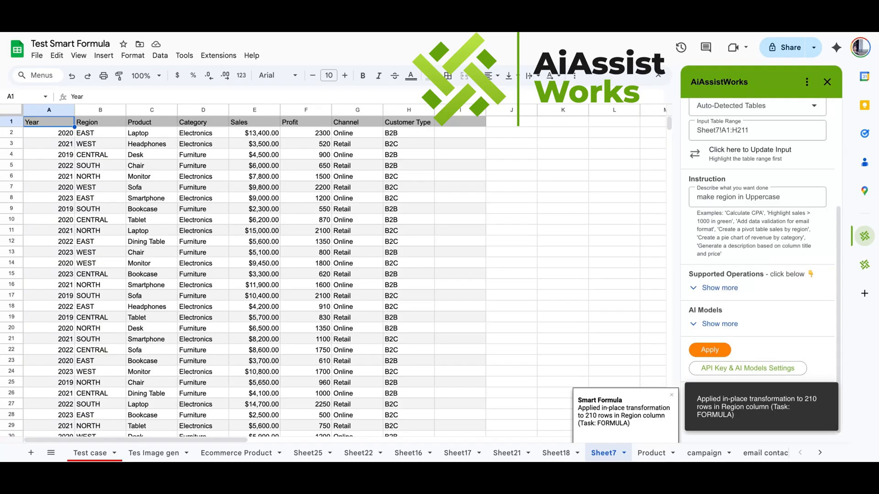
pyautogui.write('make sales')
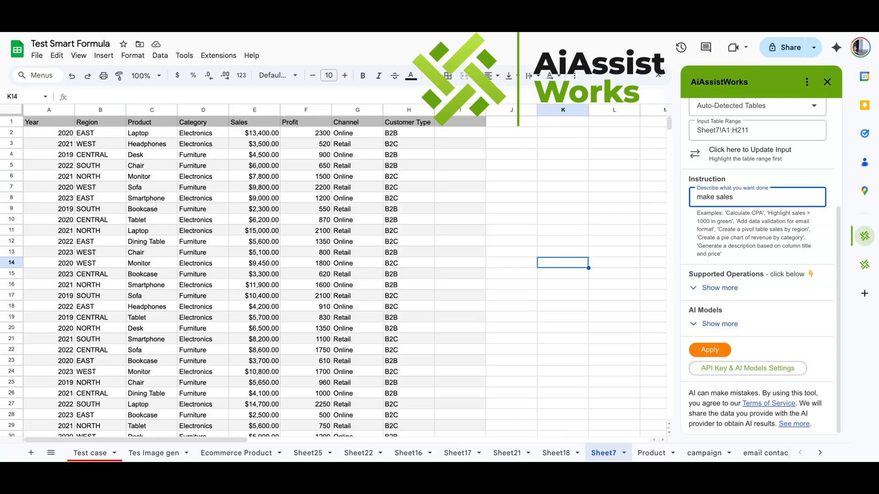
pyautogui.press('Backspace')
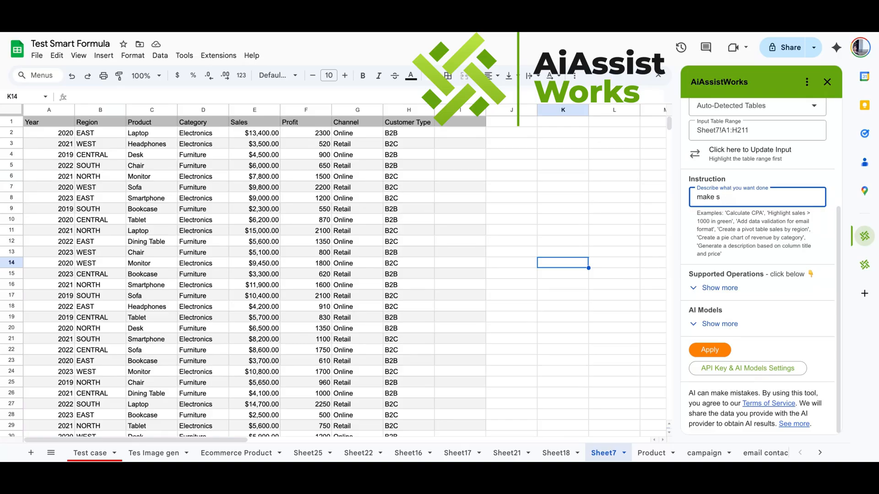